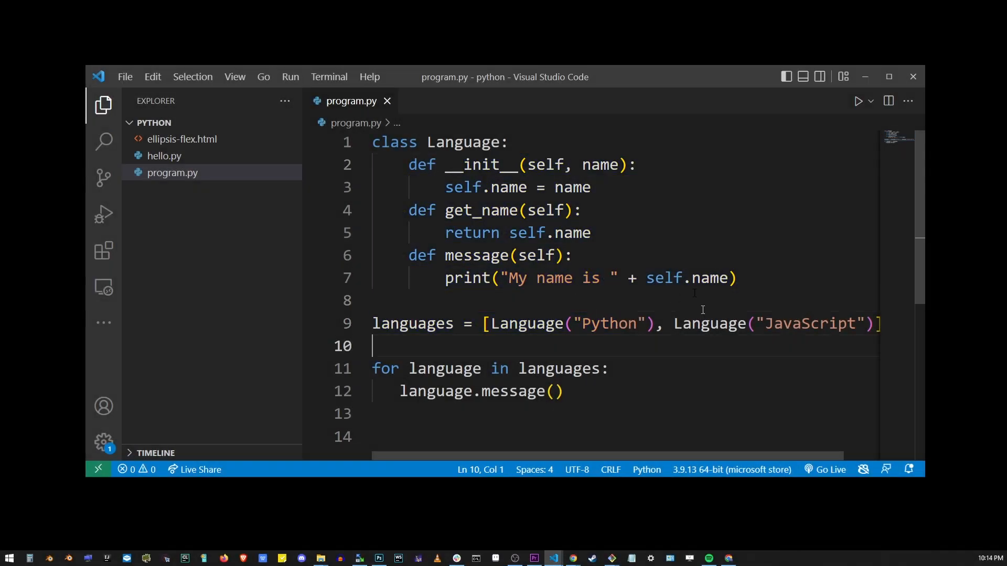
Briefly select 'name' in the code, then search the file for 'name', finding 7 matches
left_click(508, 186)
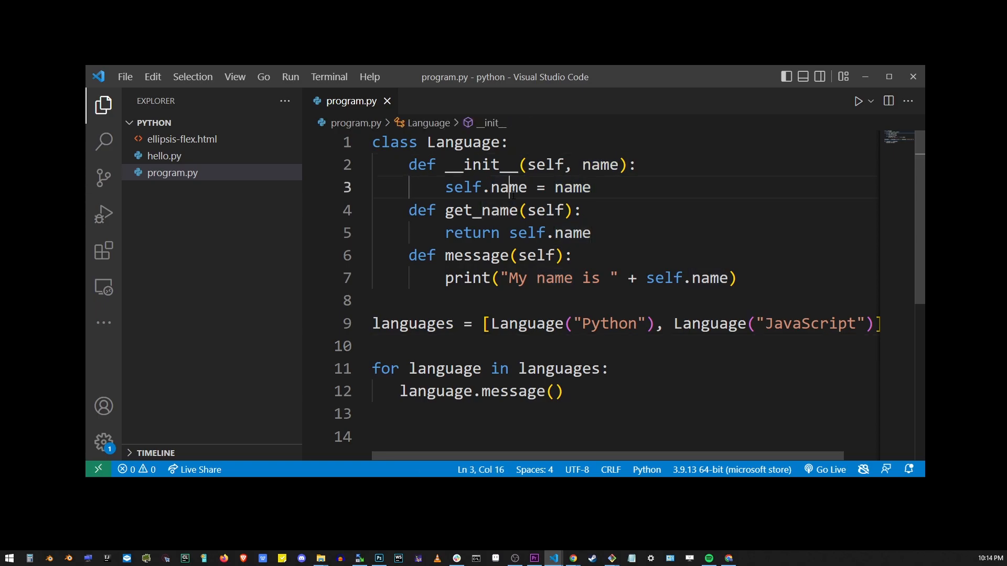
double_click(573, 232)
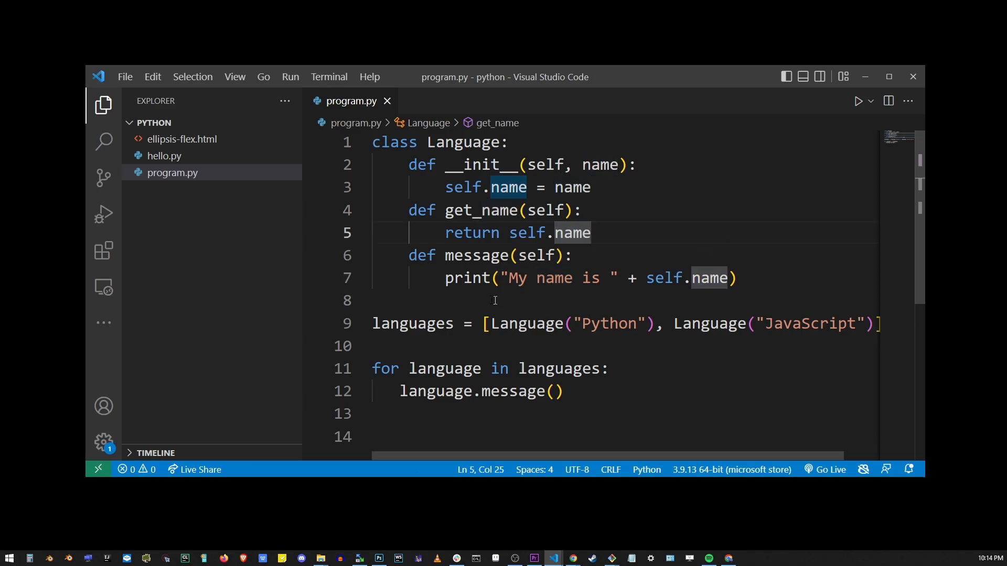
left_click(494, 299)
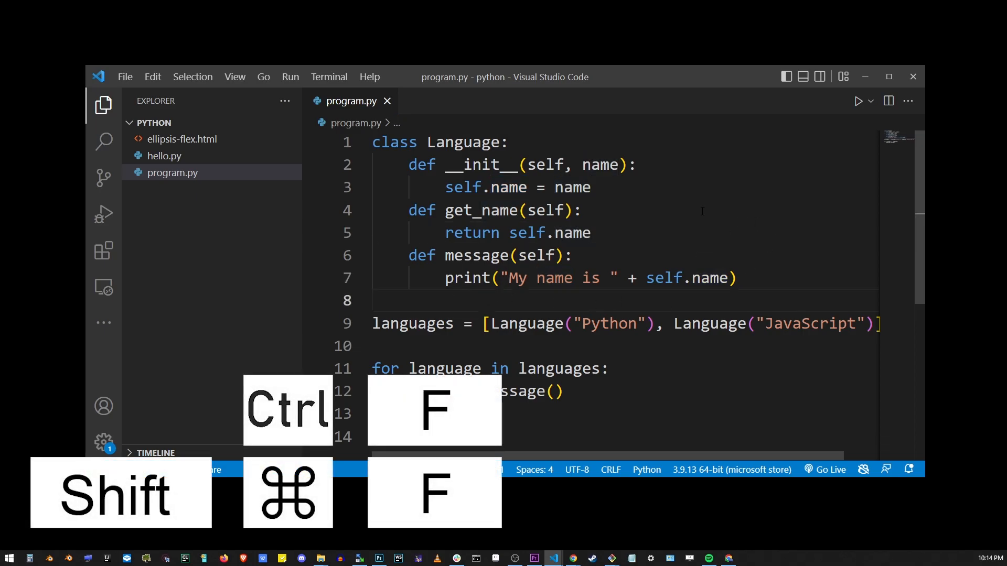
key("ctrl+f")
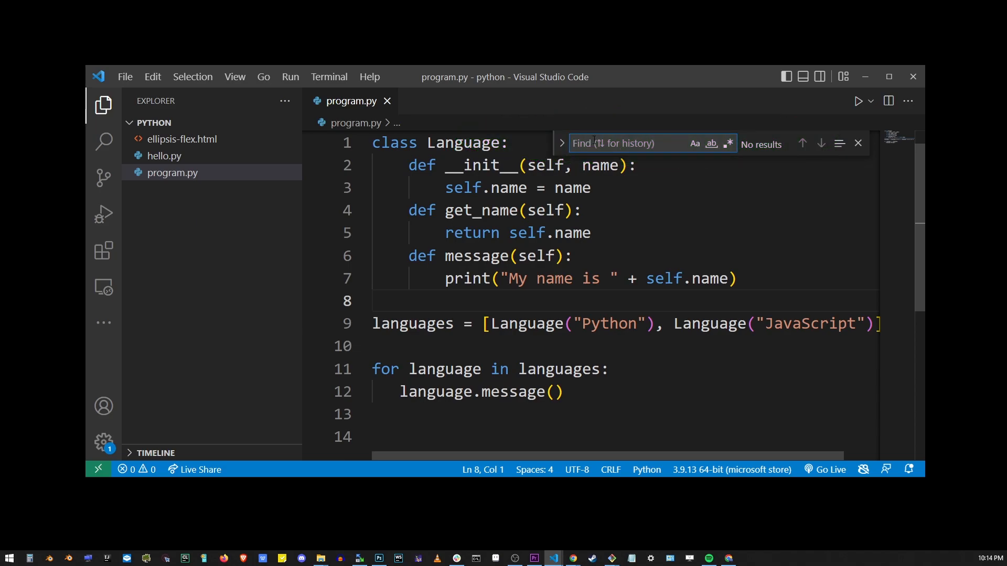
type("name")
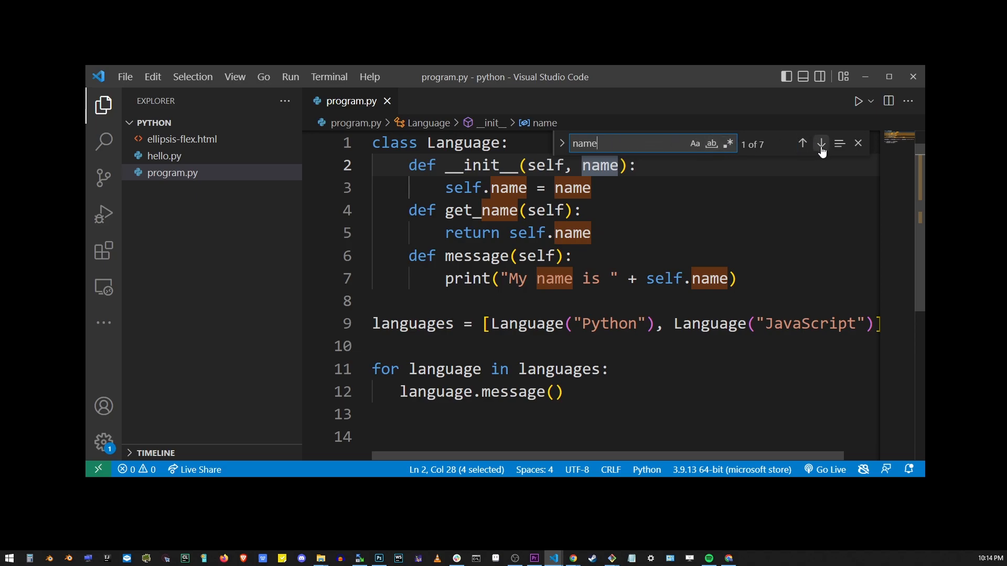
Step through the 'name' matches and enter 'title' as the replacement text
left_click(821, 144)
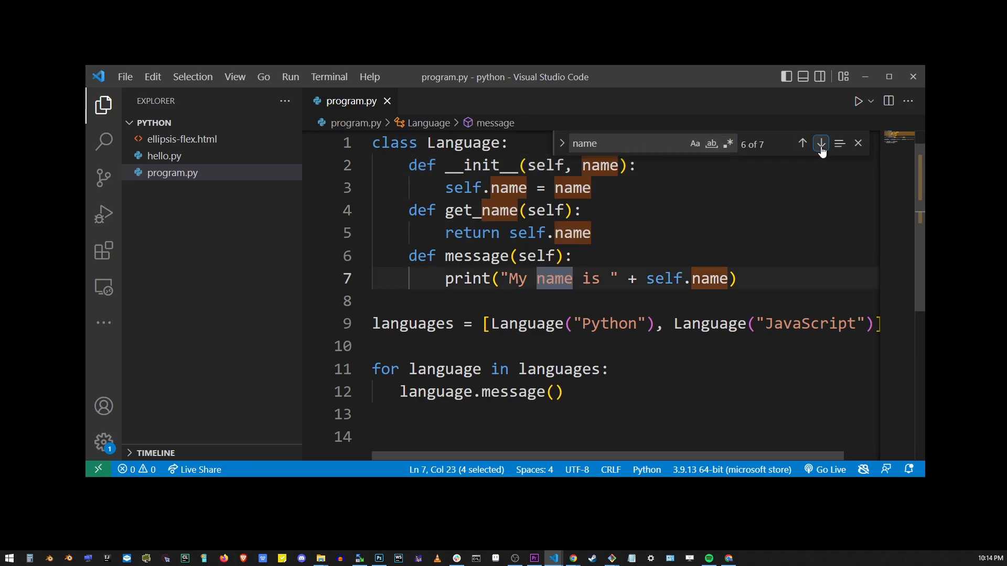
left_click(801, 143)
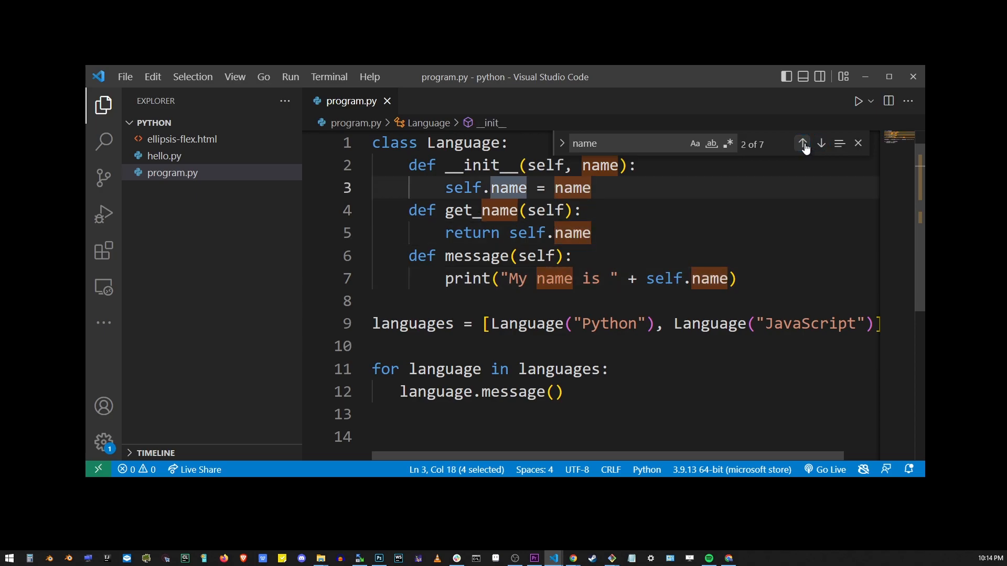
left_click(801, 143)
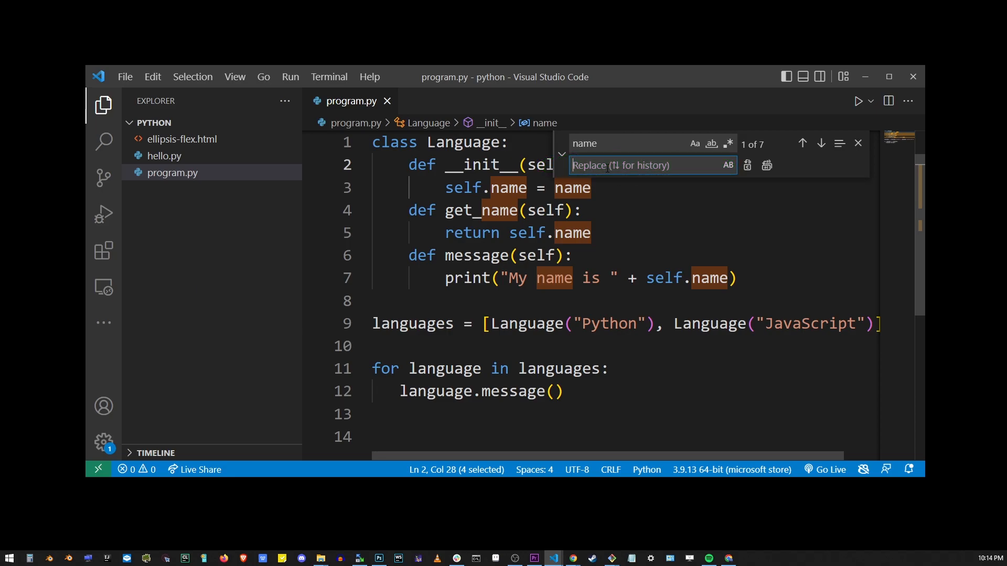
type("title")
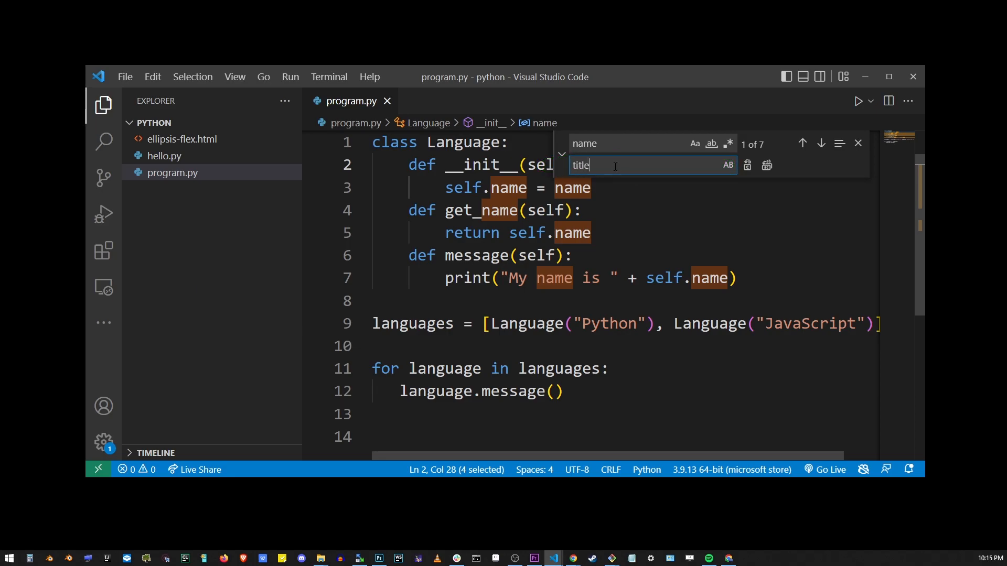
mouse_move(676, 160)
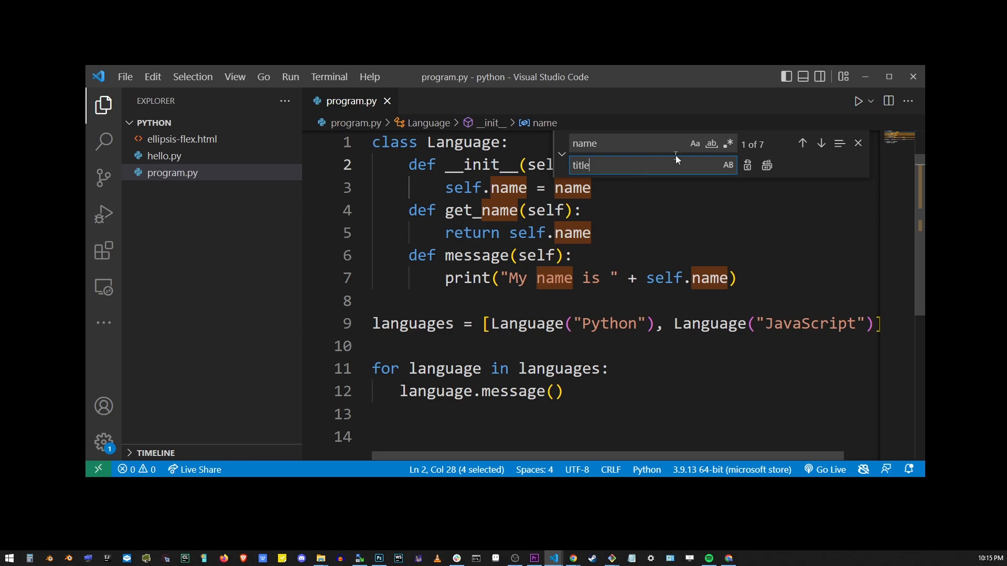
mouse_move(694, 143)
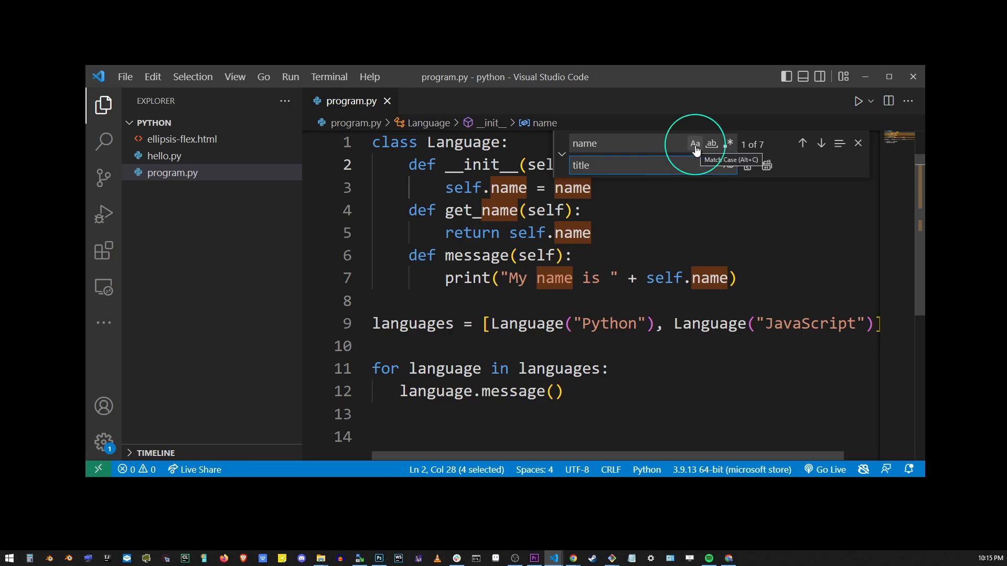
mouse_move(711, 143)
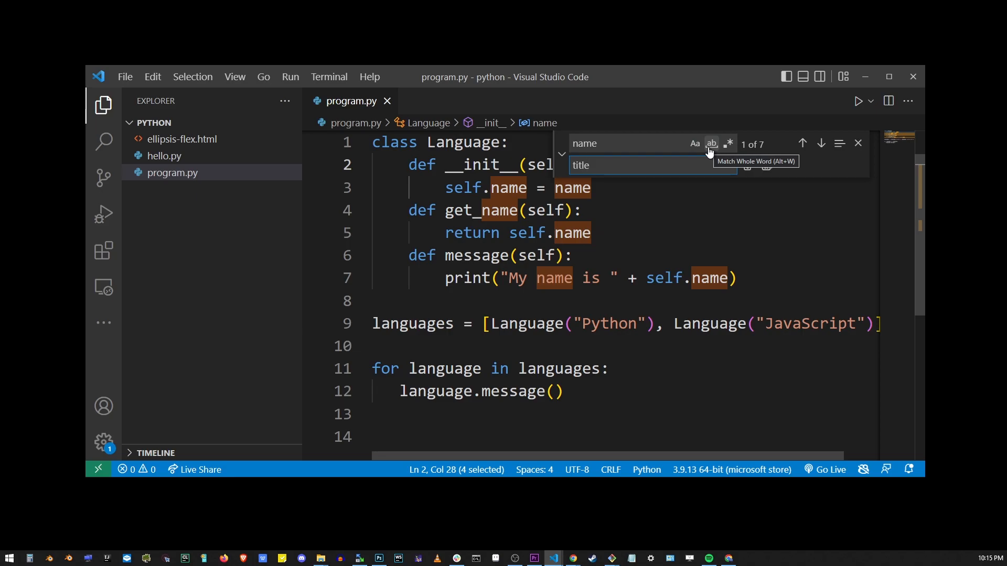
mouse_move(728, 143)
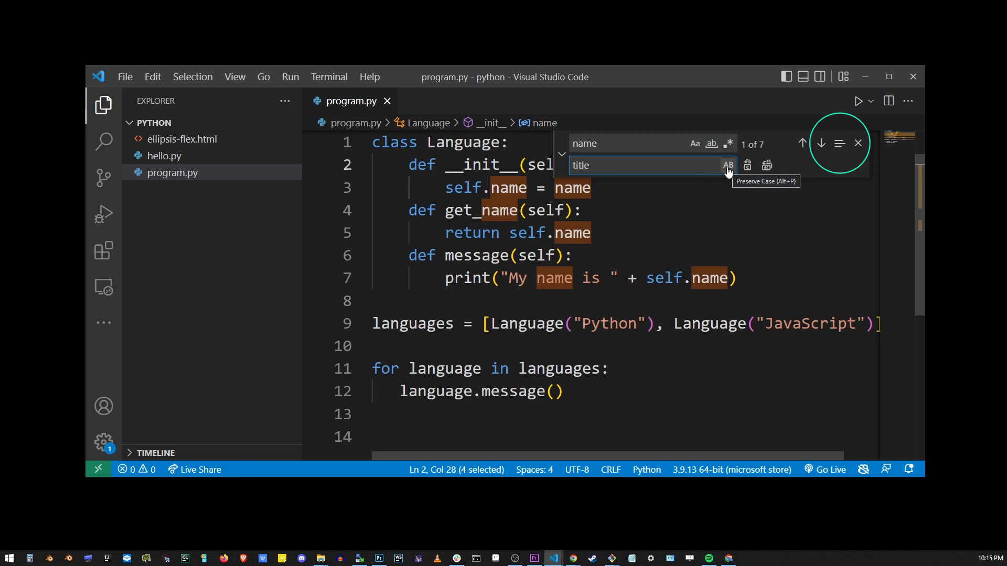
mouse_move(839, 143)
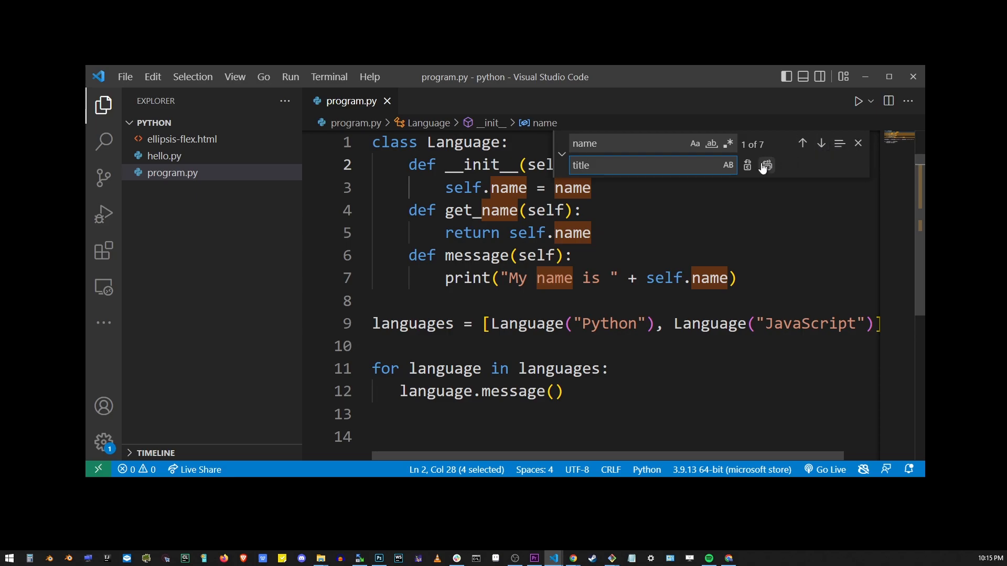
mouse_move(748, 165)
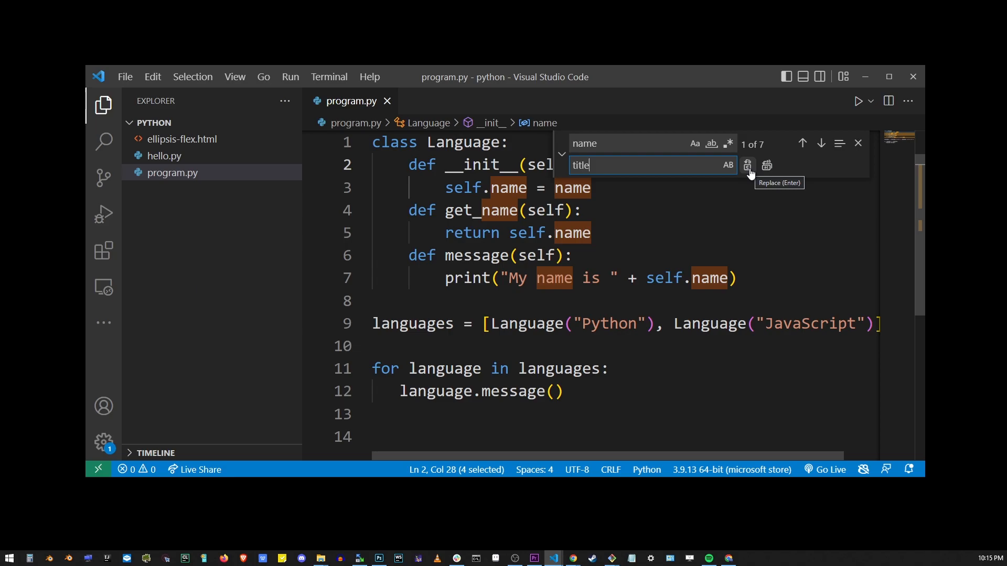
mouse_move(766, 166)
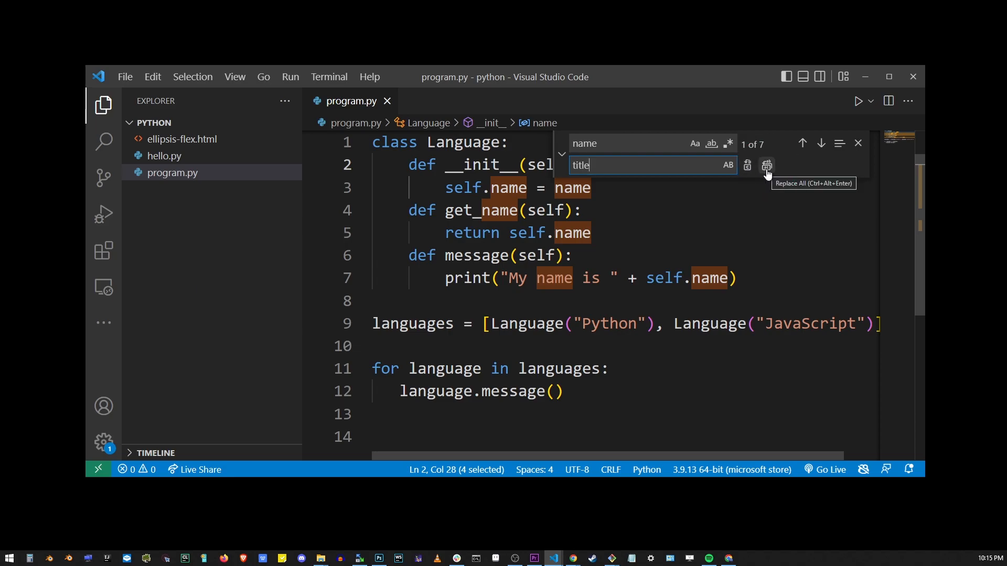
Replace all seven 'name' matches with 'title' and return to the editor
left_click(766, 165)
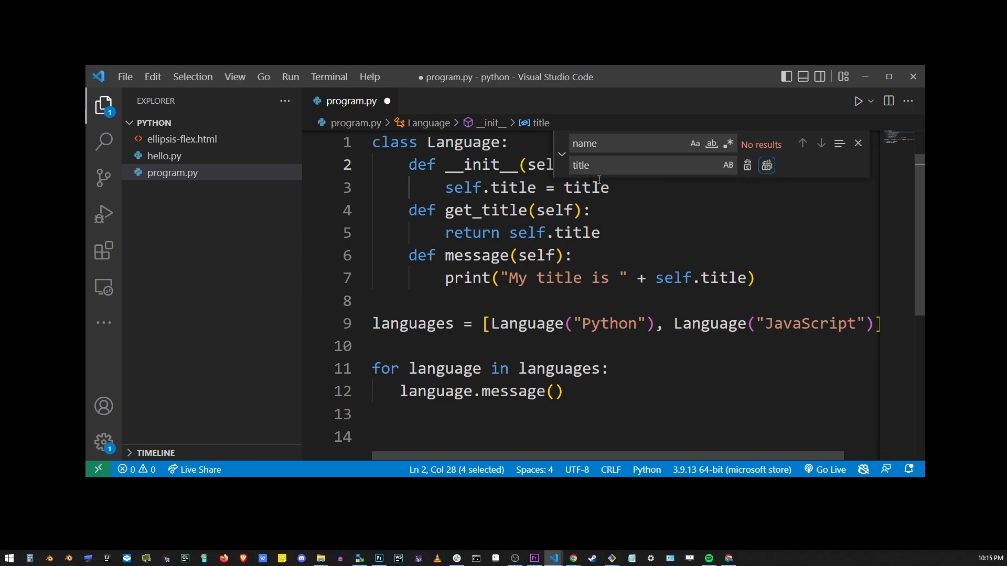
mouse_move(667, 217)
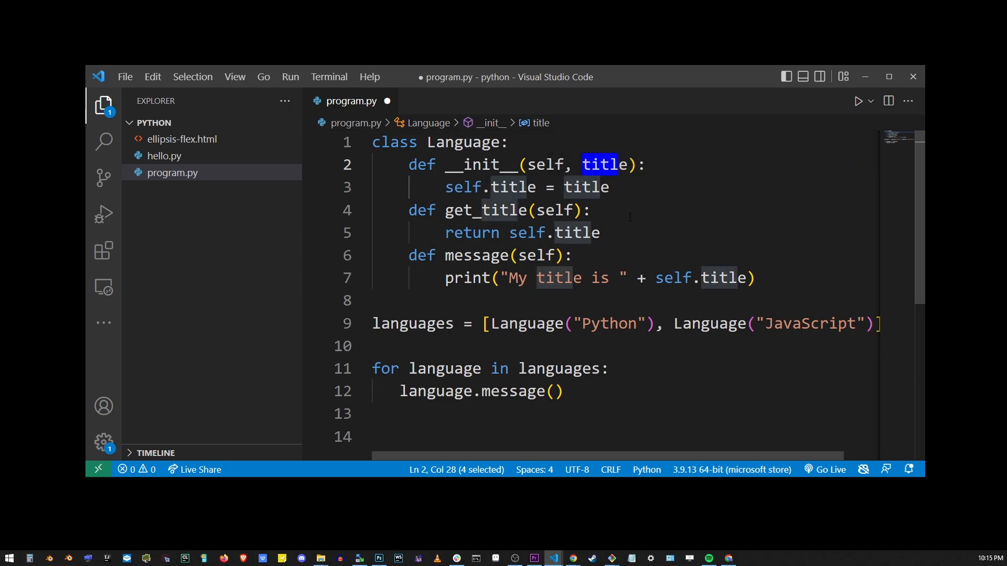
left_click(591, 210)
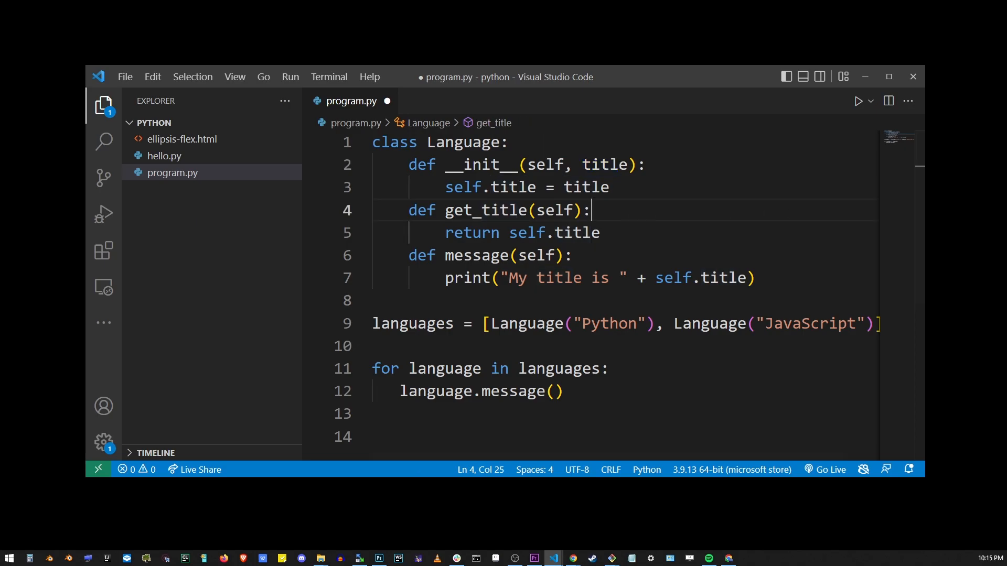